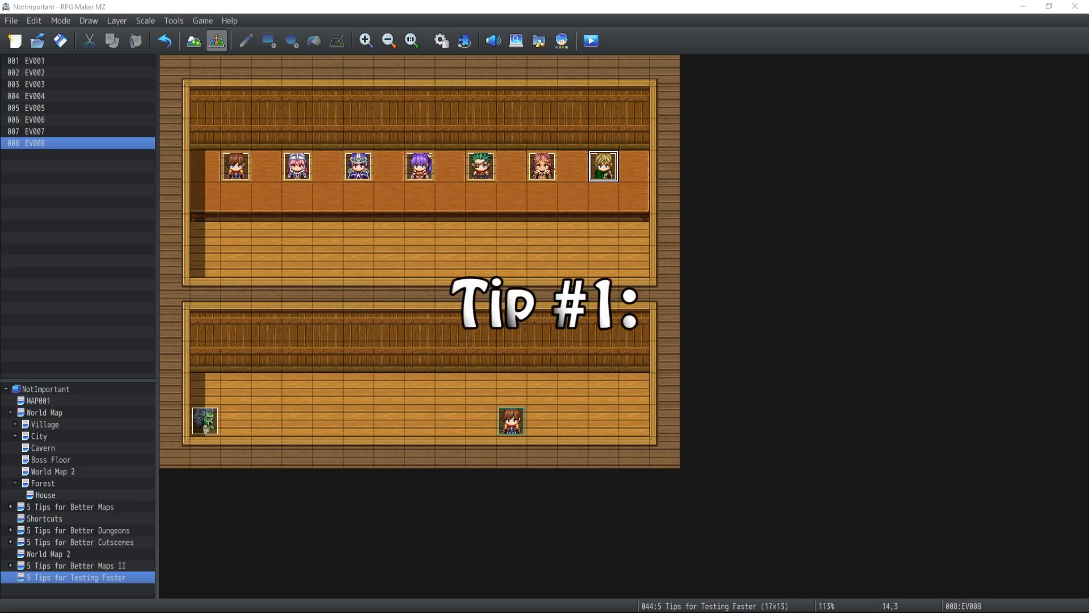
mouse_move(321, 422)
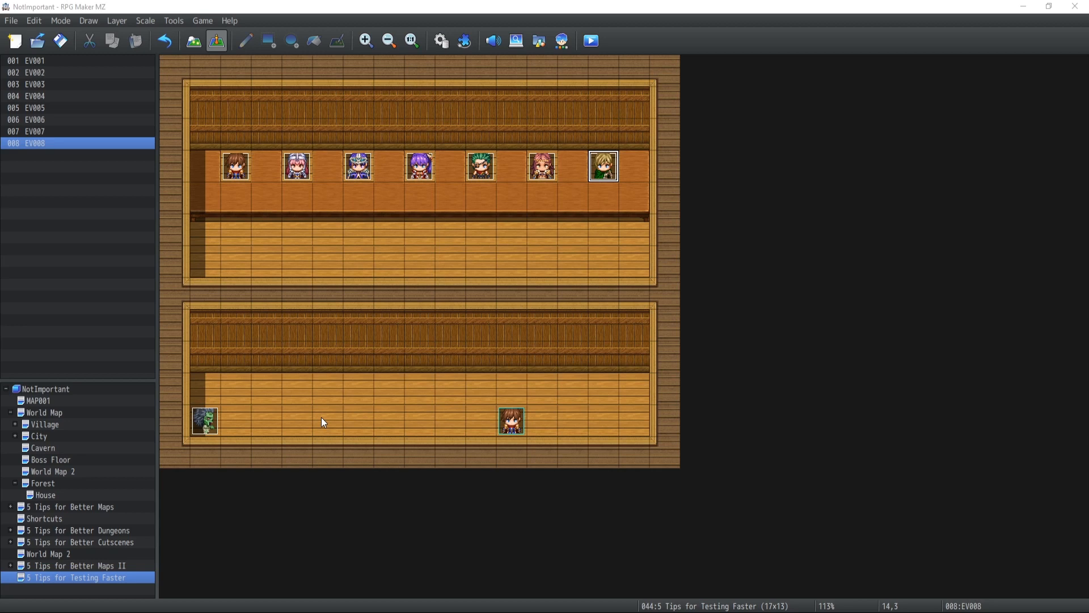
Start a playtest of the test-hub map to collect the cheat items.
left_click(590, 41)
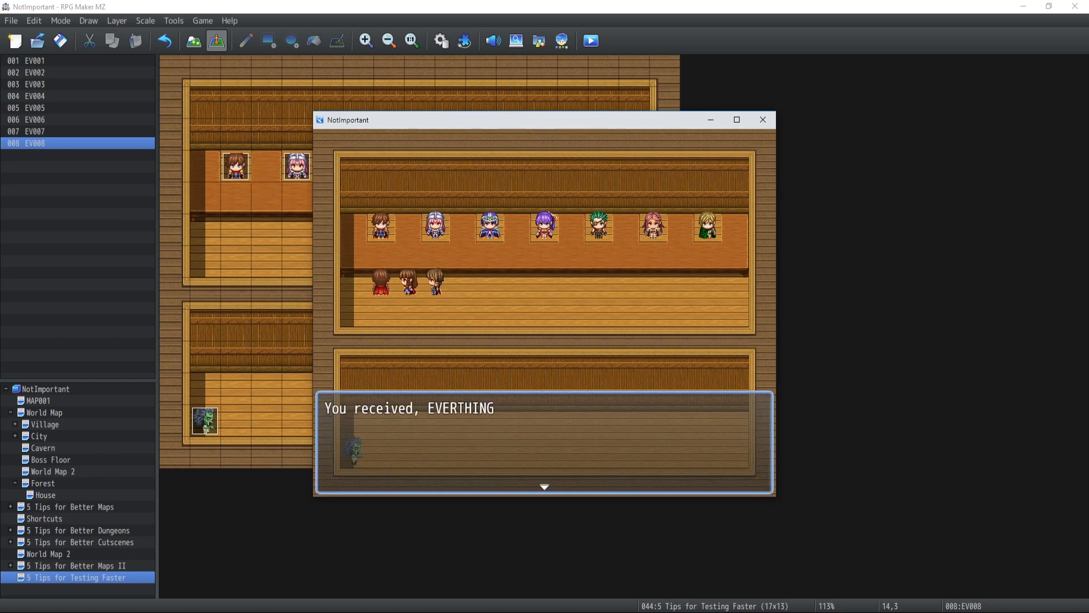
mouse_move(473, 438)
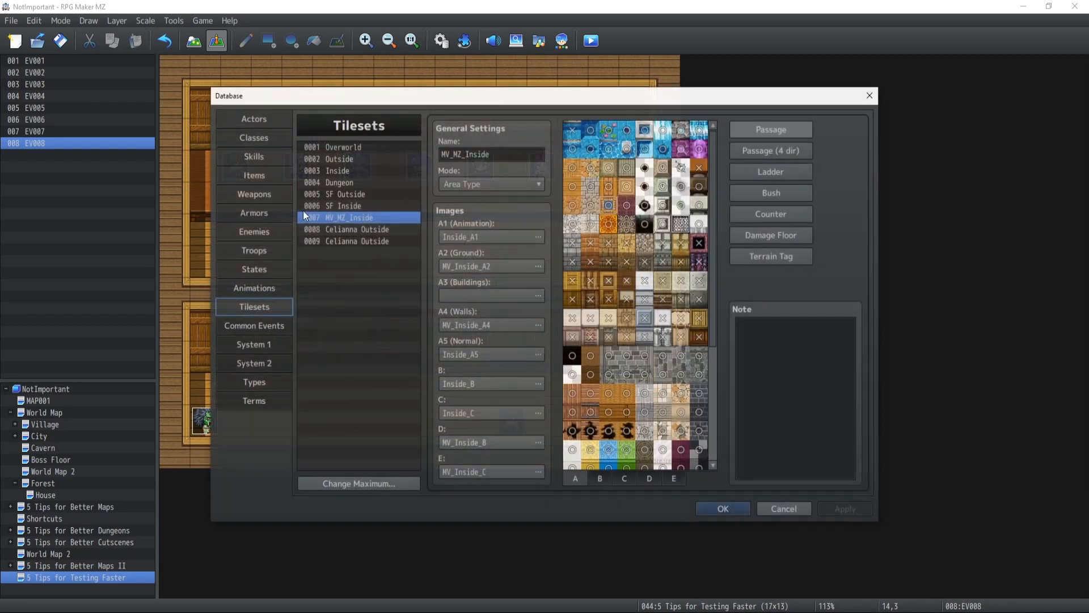
Select common event 0002 CHEAT CODE: EVERYTHING to show its gold, item, weapon and armor additions.
left_click(254, 326)
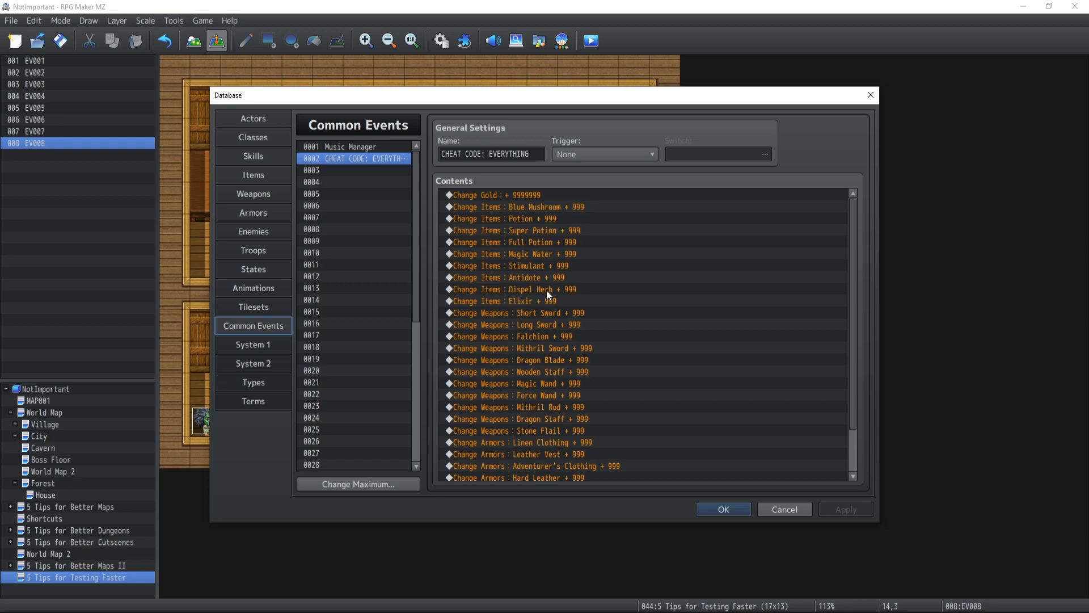
left_click(253, 344)
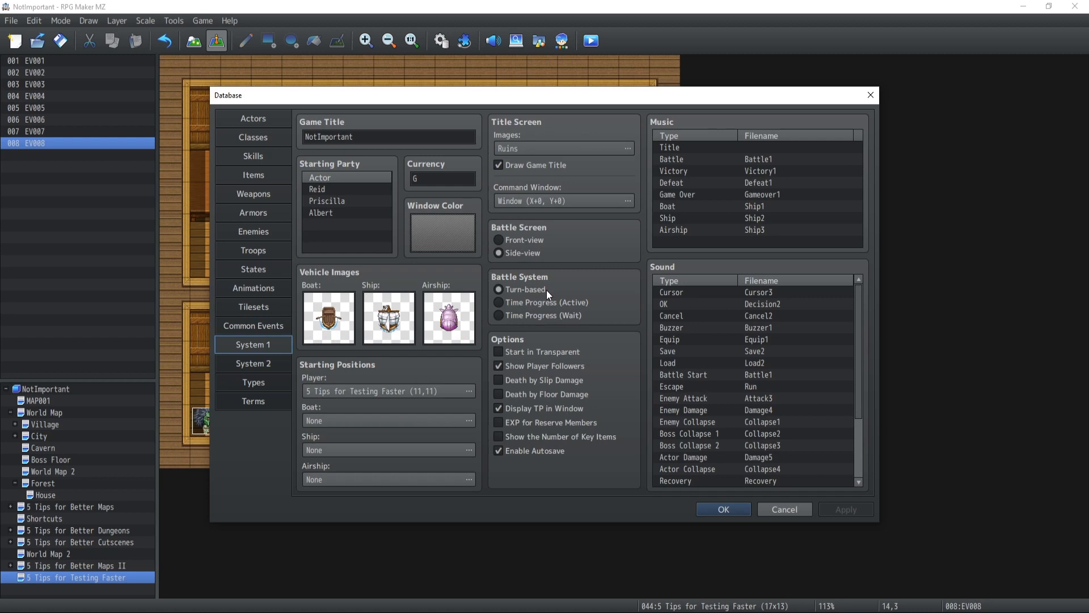
left_click(253, 326)
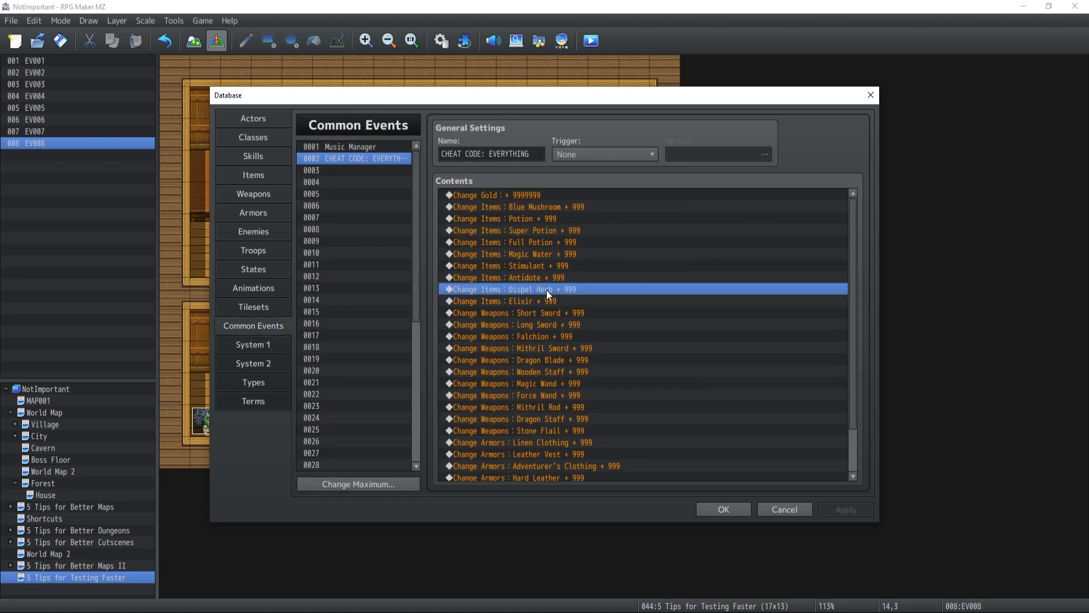
left_click(494, 194)
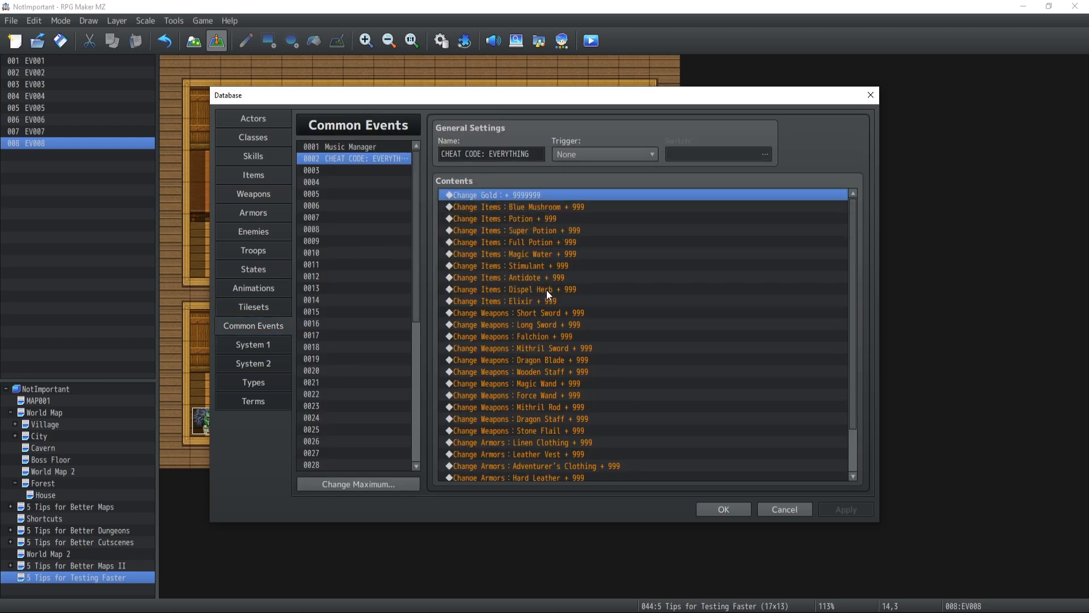
left_click(513, 253)
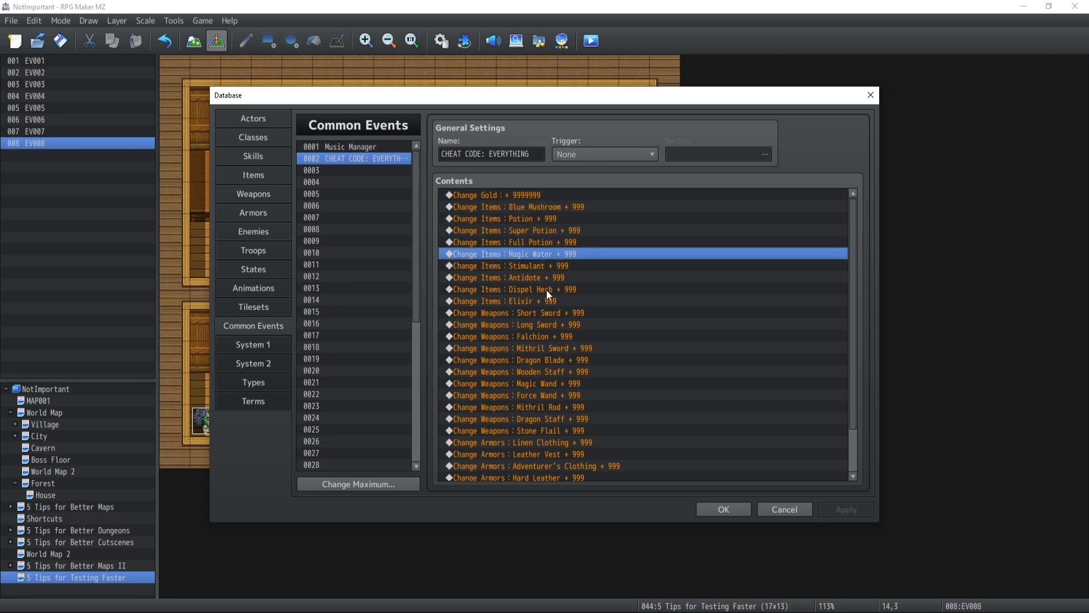
left_click(511, 336)
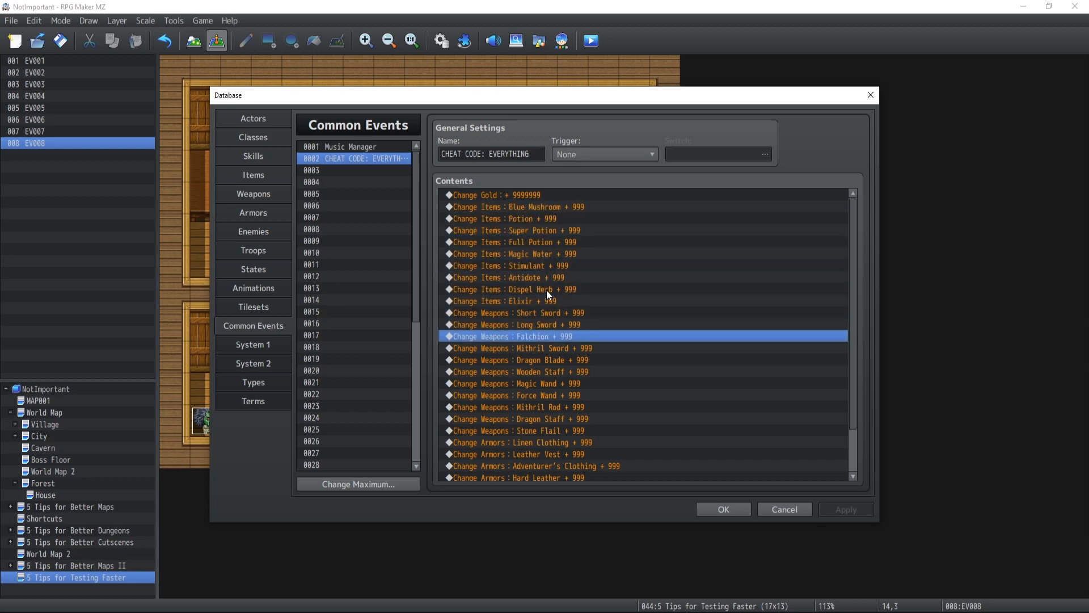
left_click(514, 453)
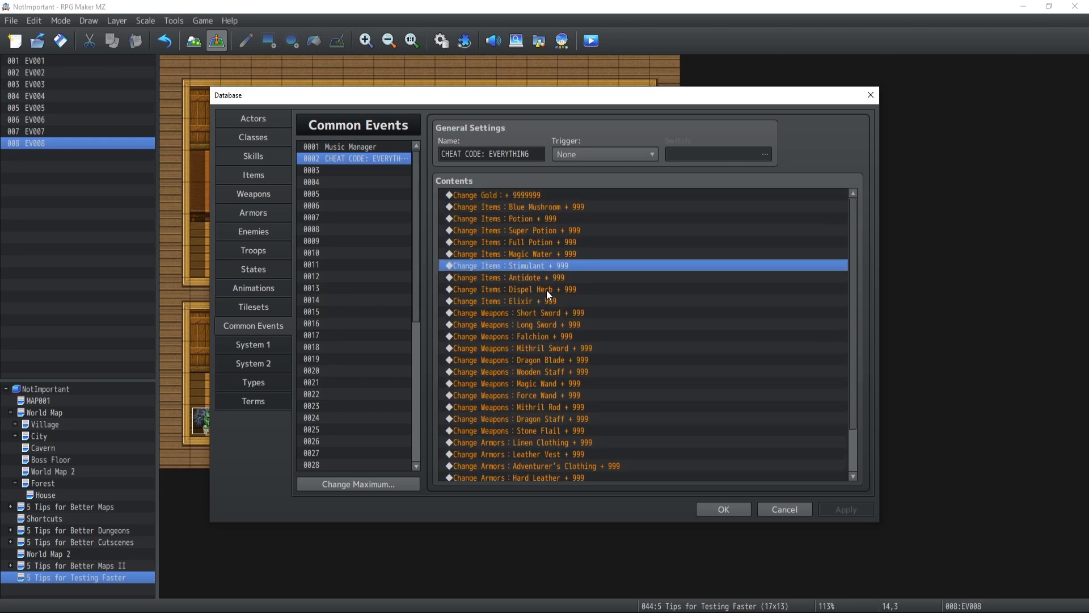
left_click(517, 406)
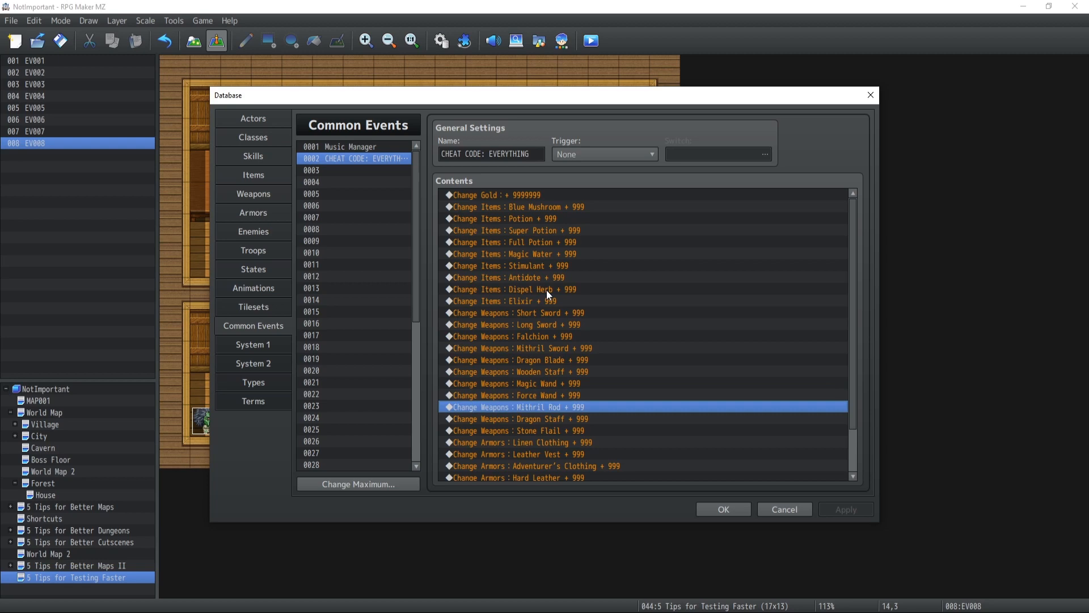
left_click(517, 430)
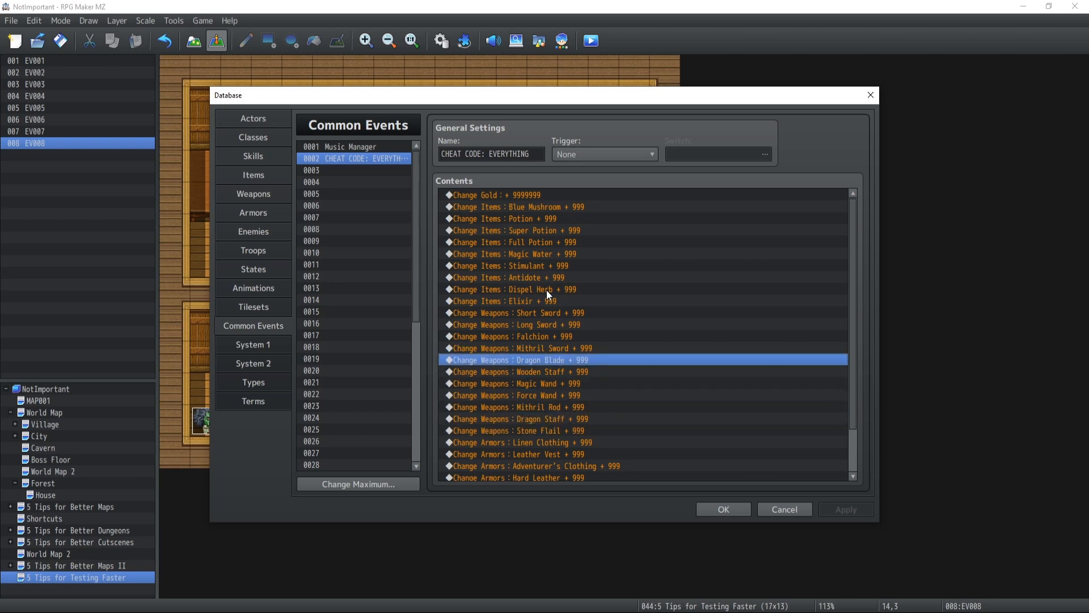
left_click(514, 242)
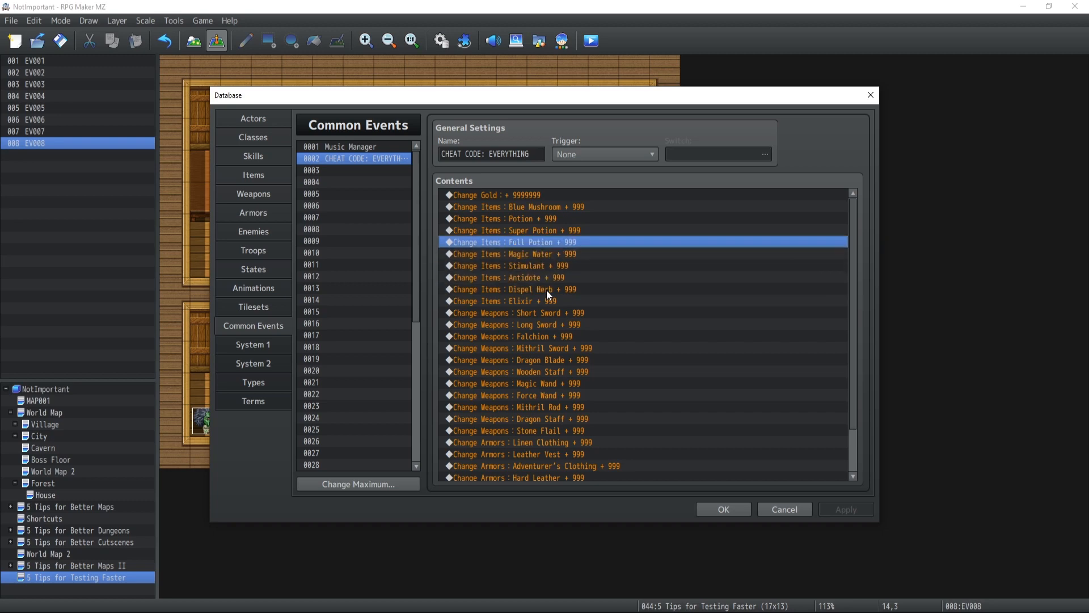
left_click(507, 206)
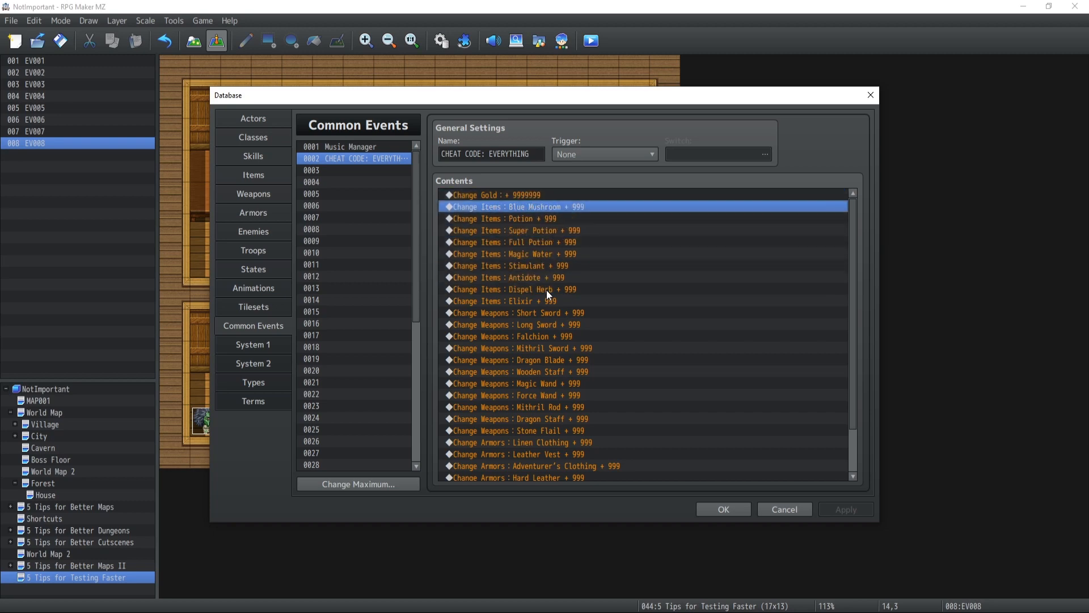
left_click(513, 230)
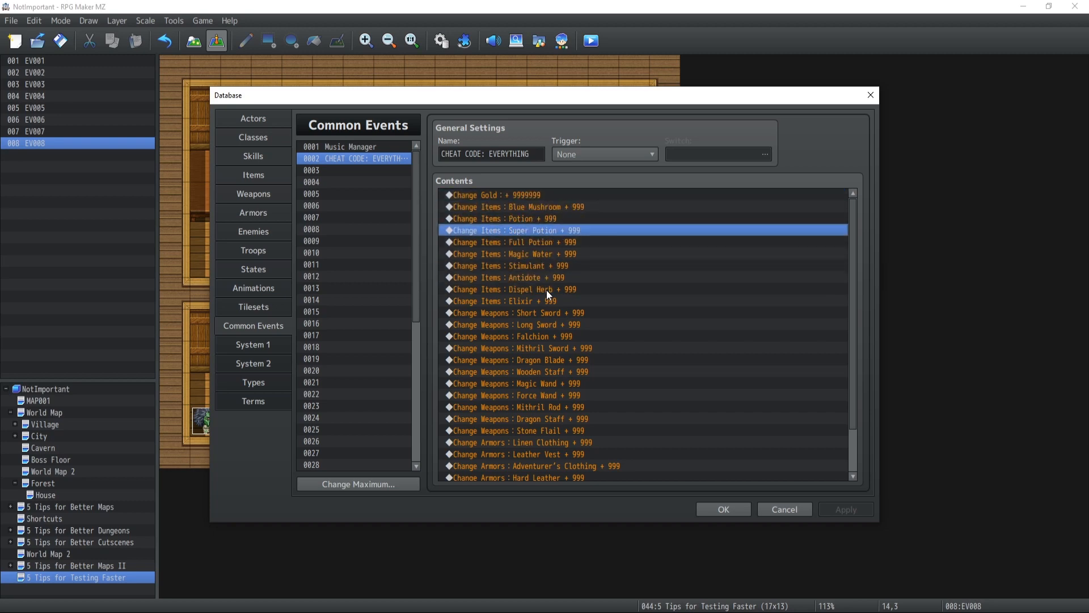
left_click(512, 242)
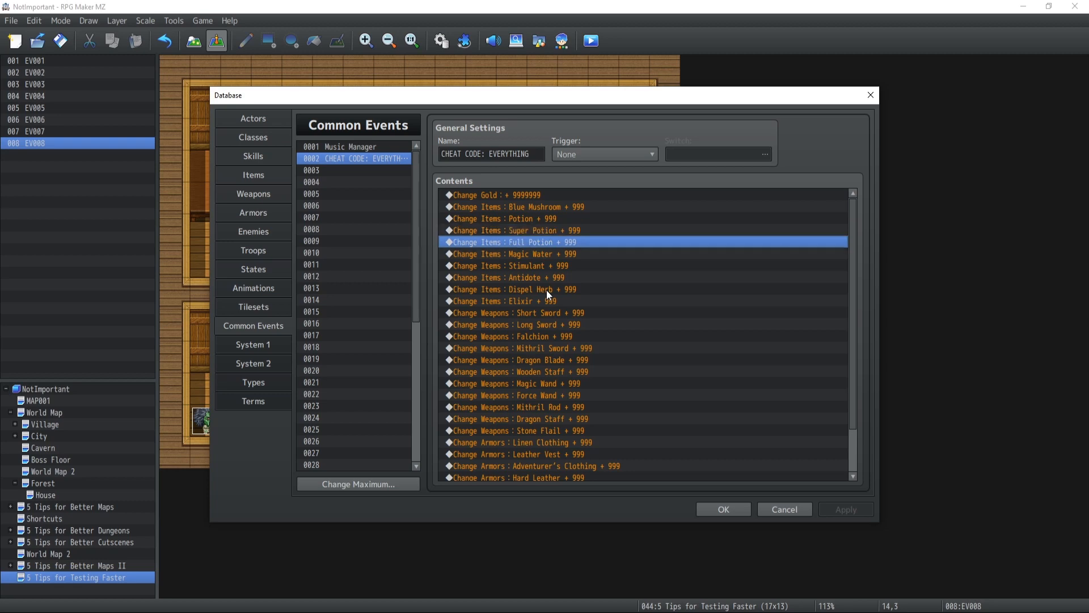
left_click(506, 277)
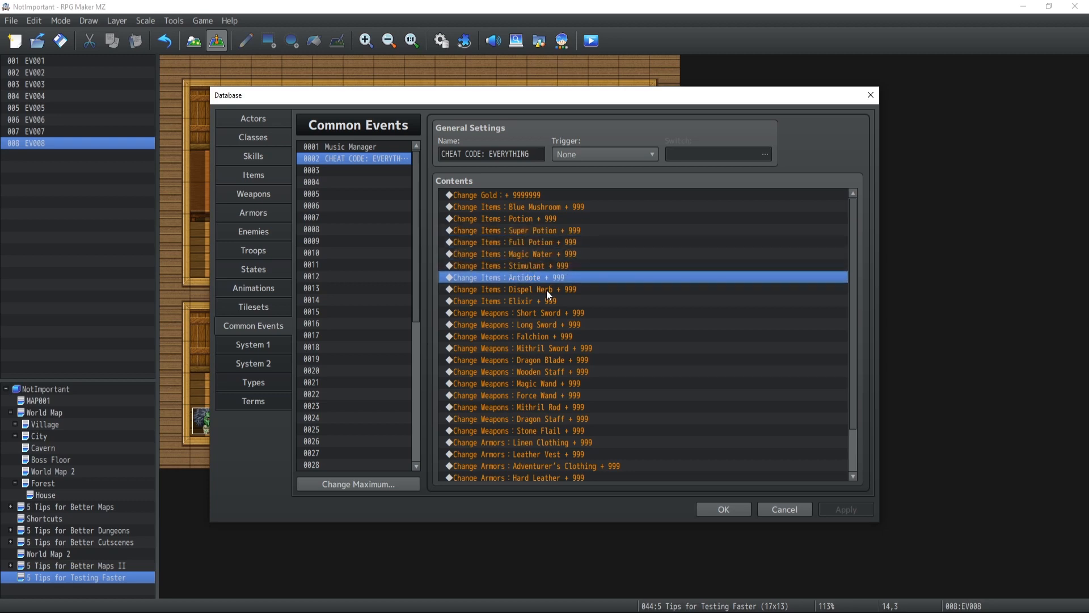
left_click(520, 360)
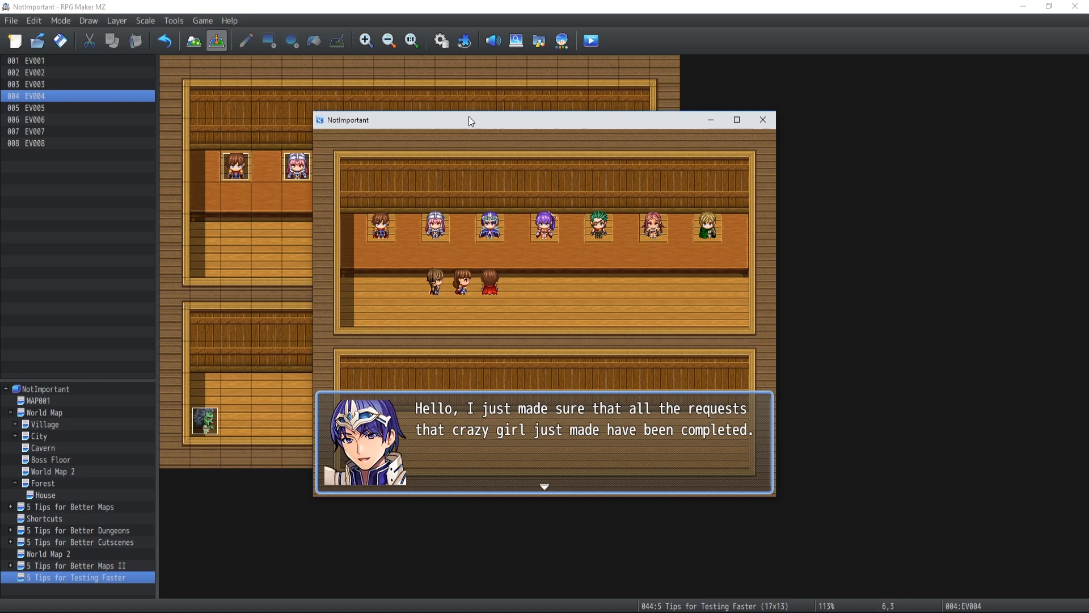
Close the playtest and return to the Tips for Testing Faster hub map.
left_click(762, 119)
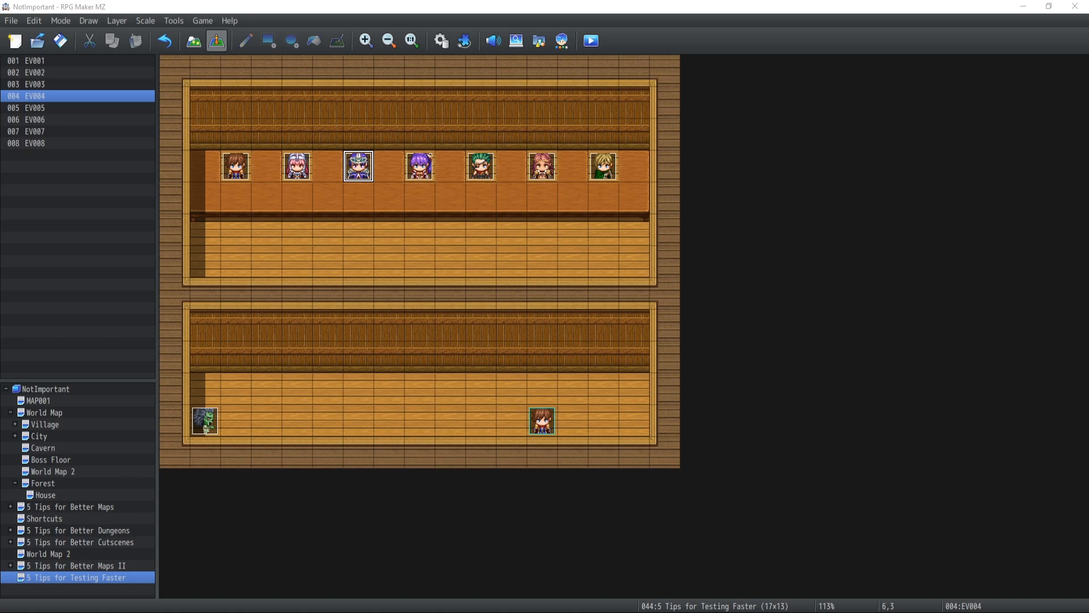
mouse_move(175, 321)
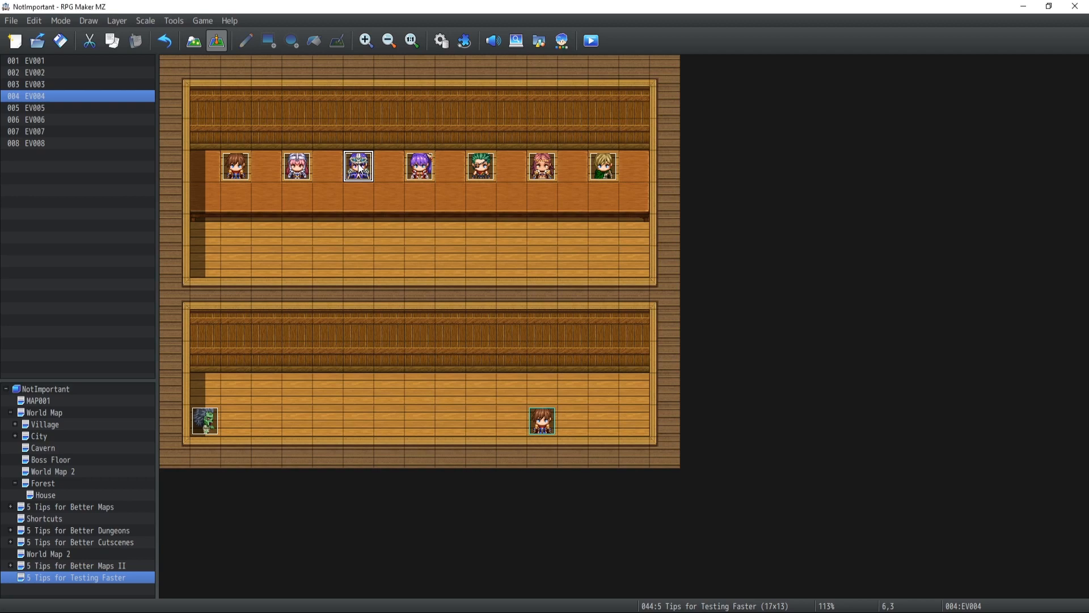
Rename event 004, the blue-haired NPC, to DELETE and confirm.
double_click(358, 166)
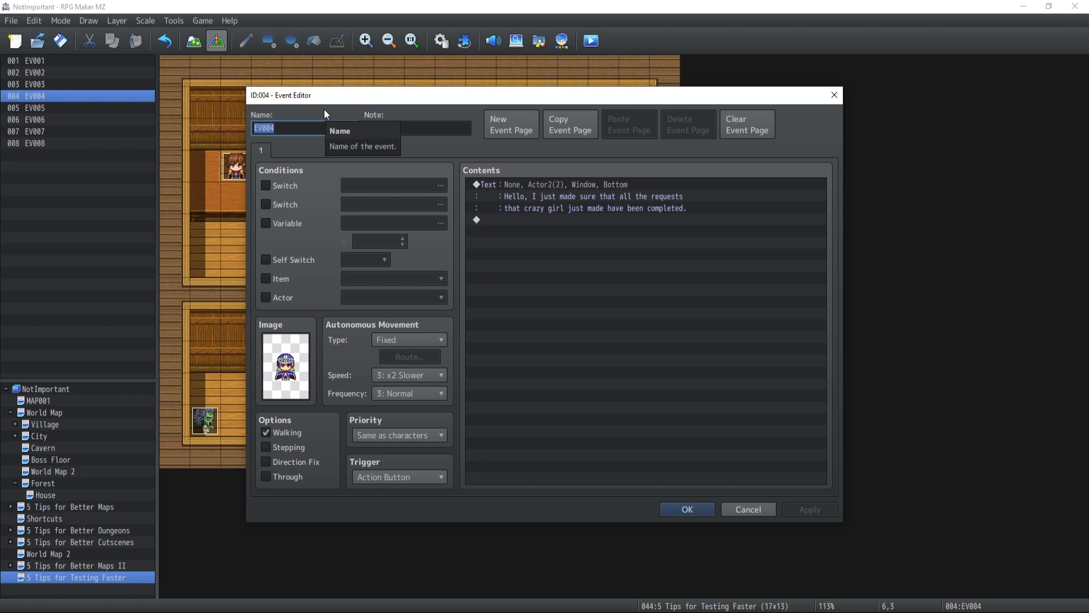
type("DEL")
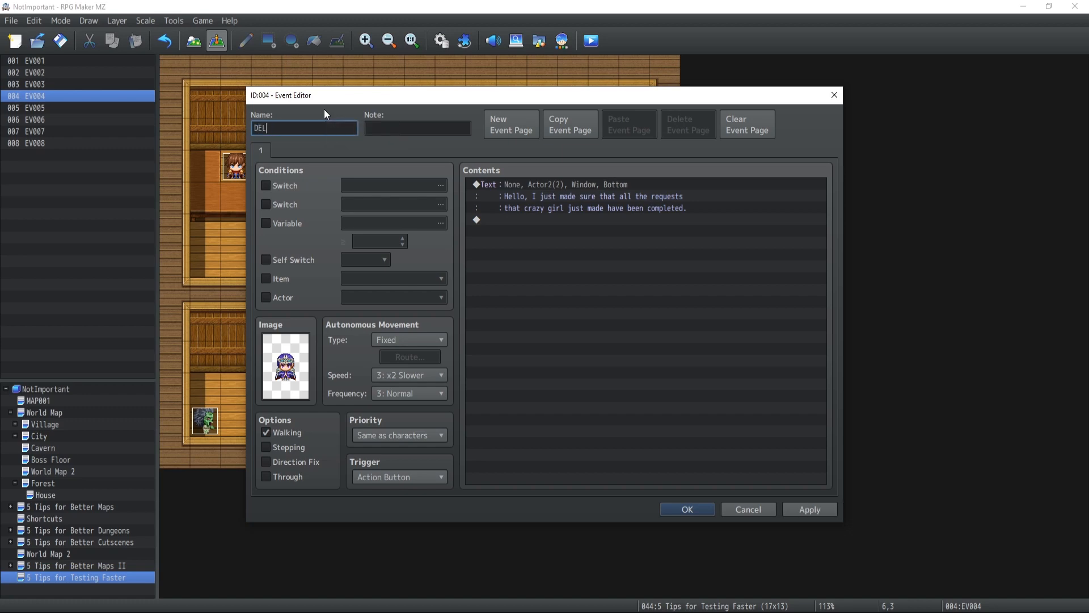
type("ETE")
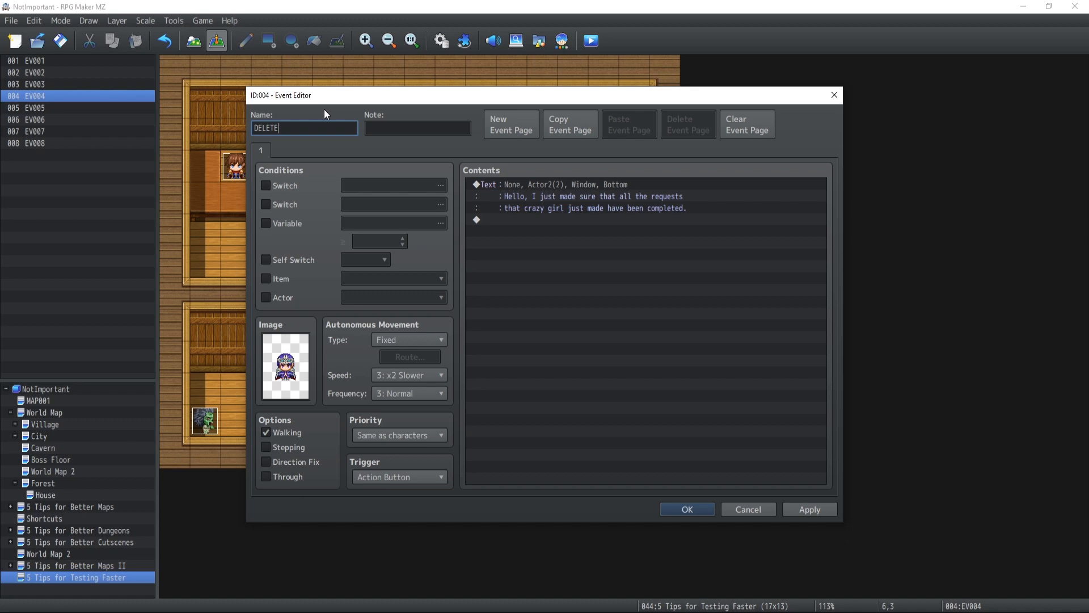
mouse_move(692, 523)
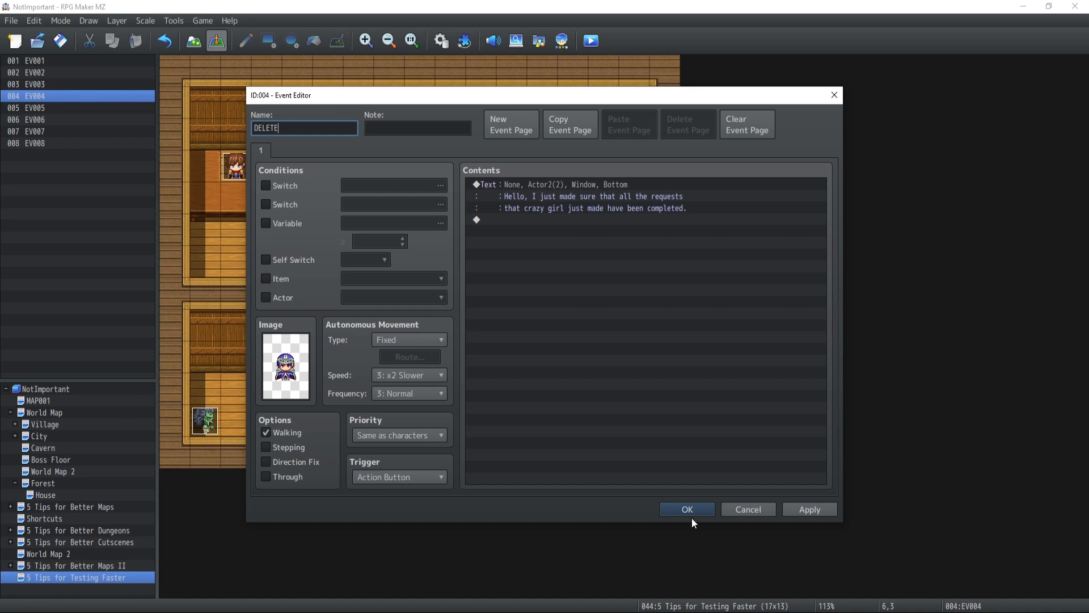
left_click(685, 509)
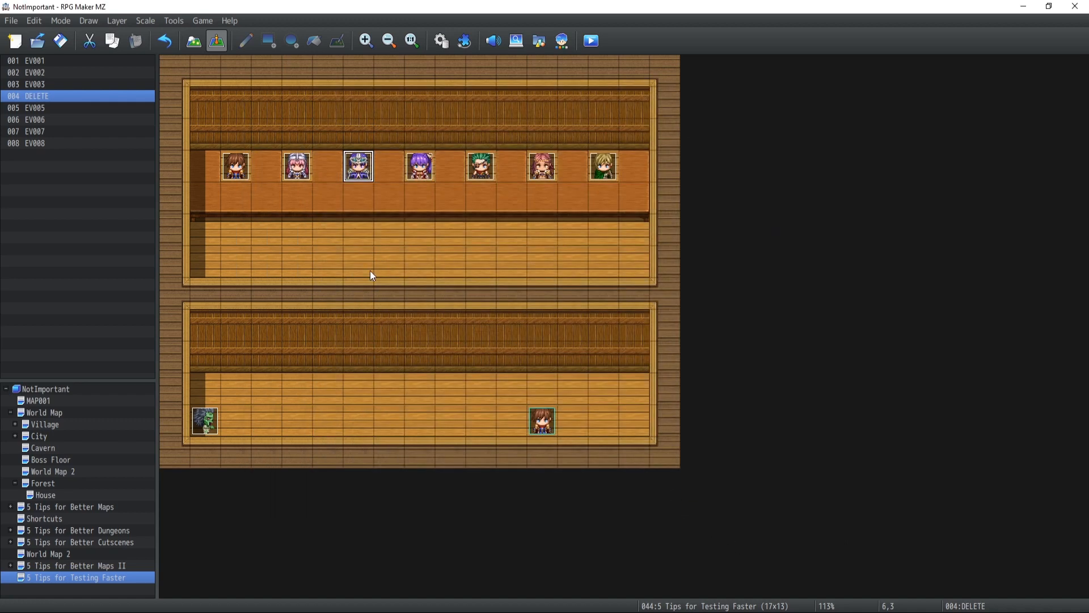
mouse_move(460, 94)
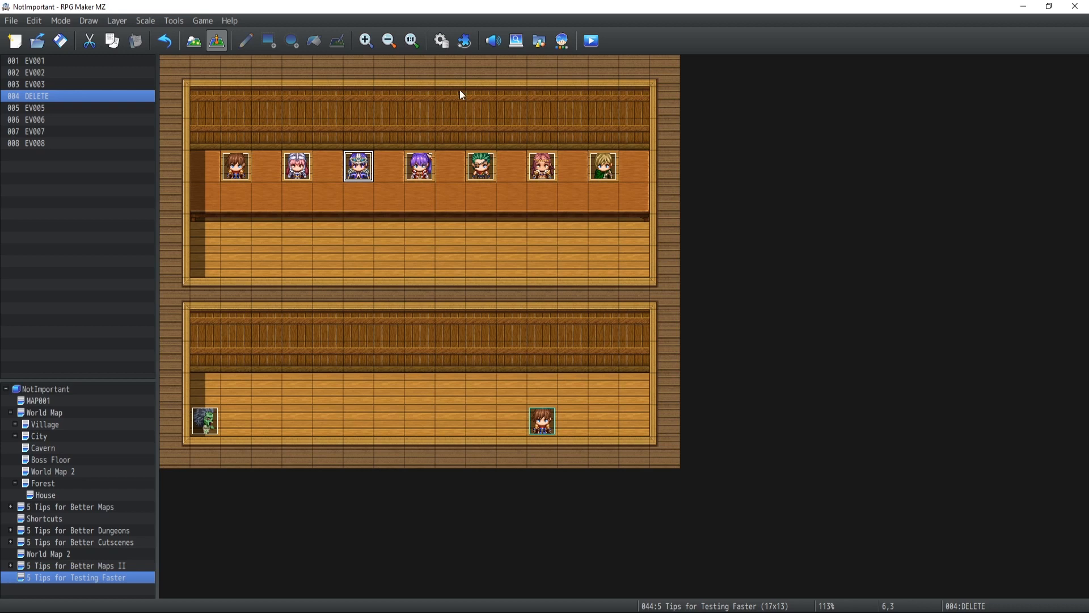
mouse_move(515, 41)
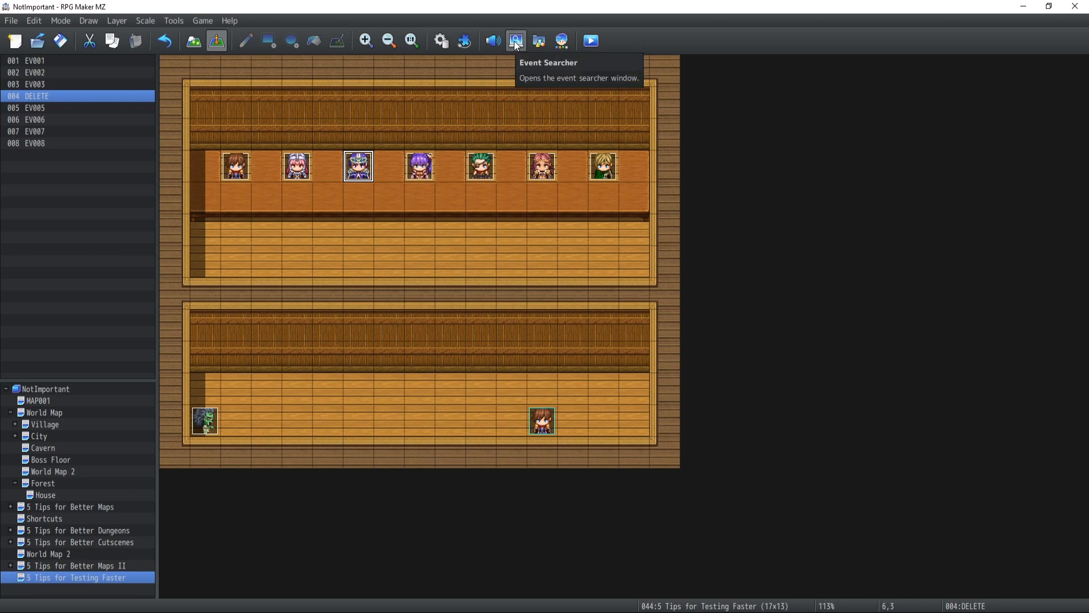
Search events by name for DELETE in the Event Searcher and pick the event 004 result at (6,3).
left_click(515, 40)
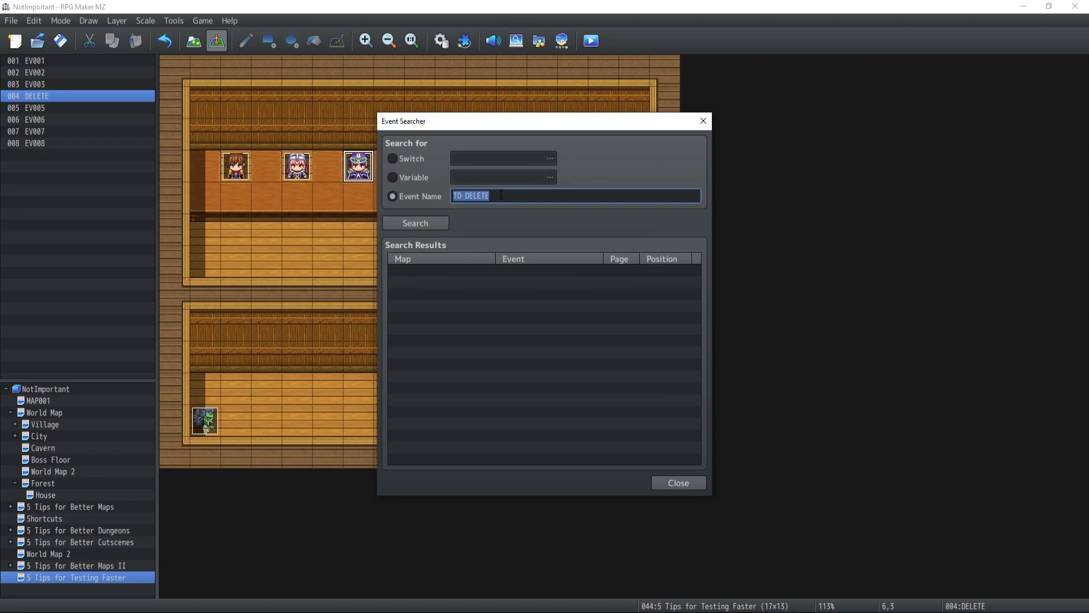
type("DELETE")
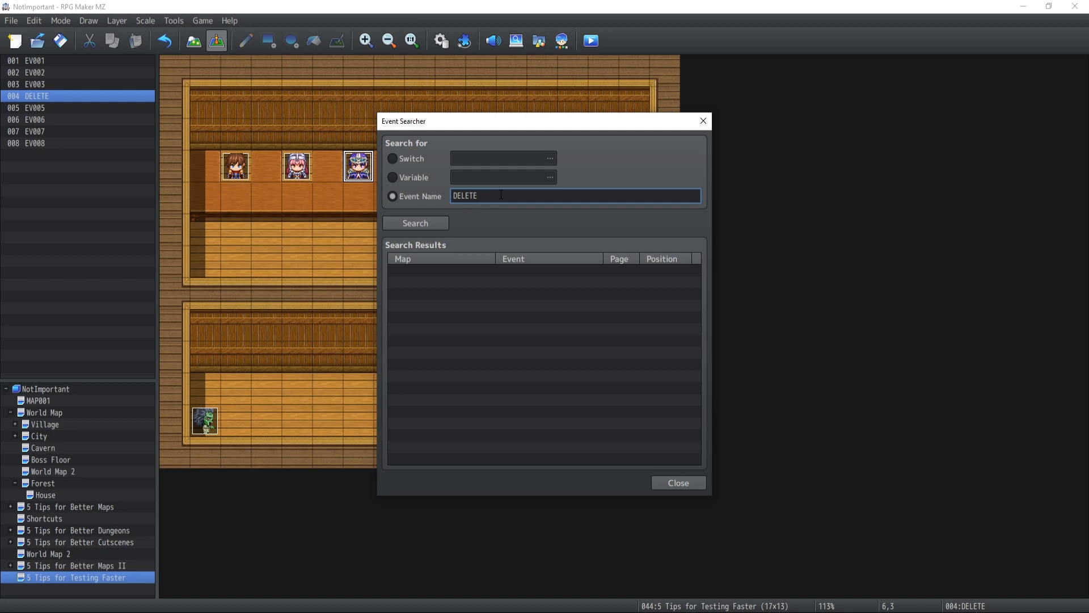
left_click(415, 223)
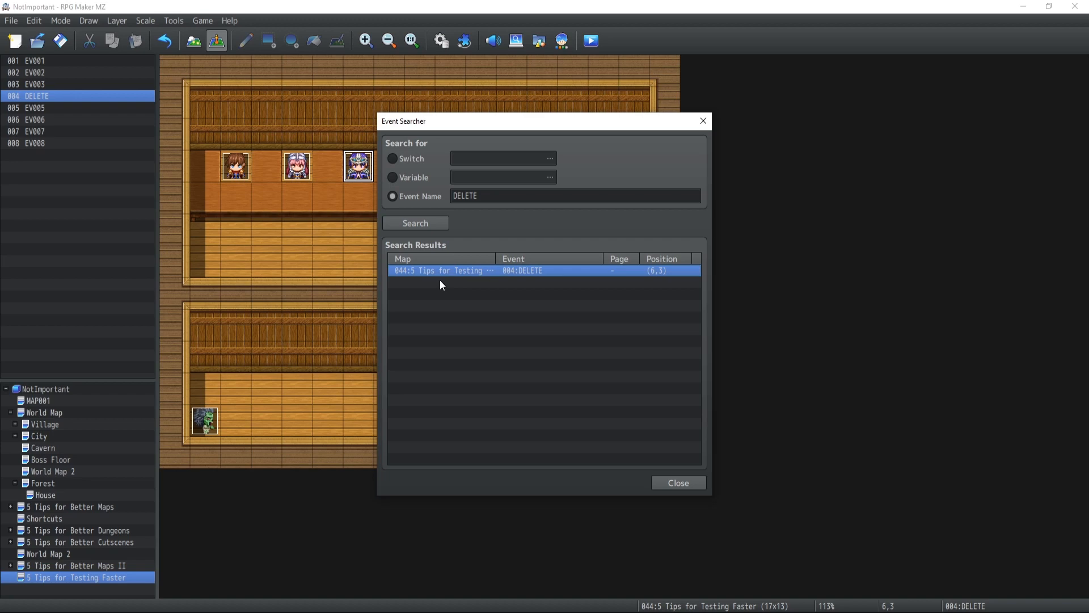
left_click(675, 482)
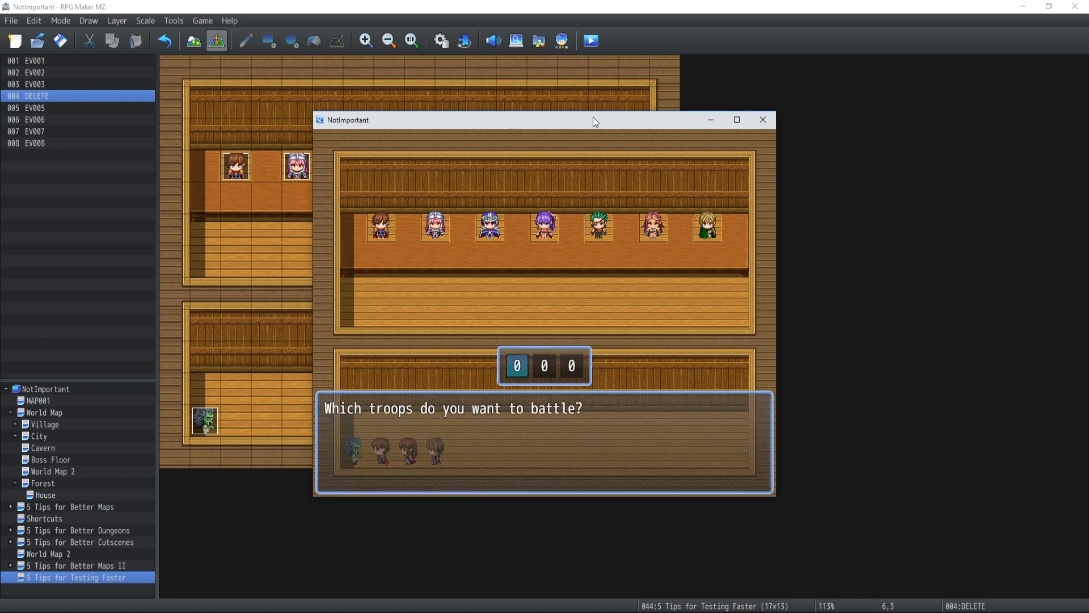
Close the running playtest to return to the hub map editor.
left_click(571, 365)
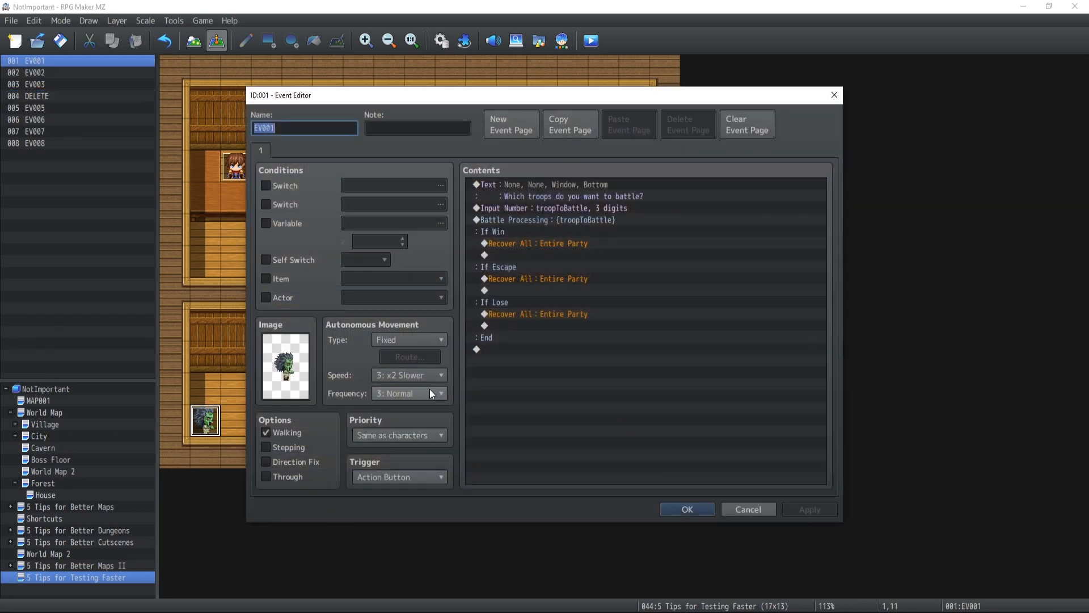
Inspect the Input Number and Battle Processing commands using the troopToBattle variable, leaving both unchanged.
left_click(549, 208)
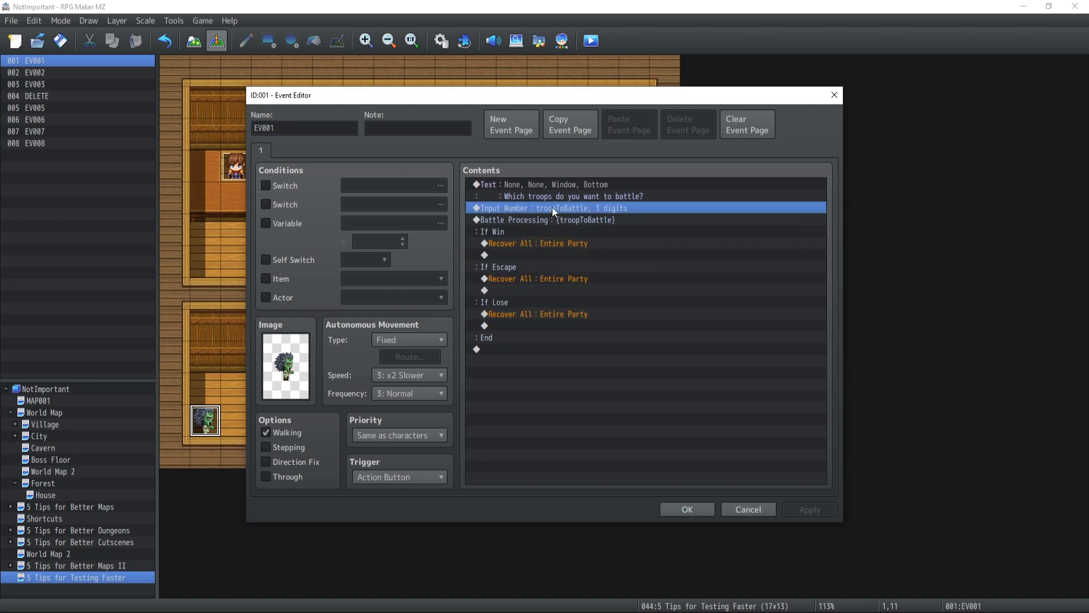
double_click(551, 207)
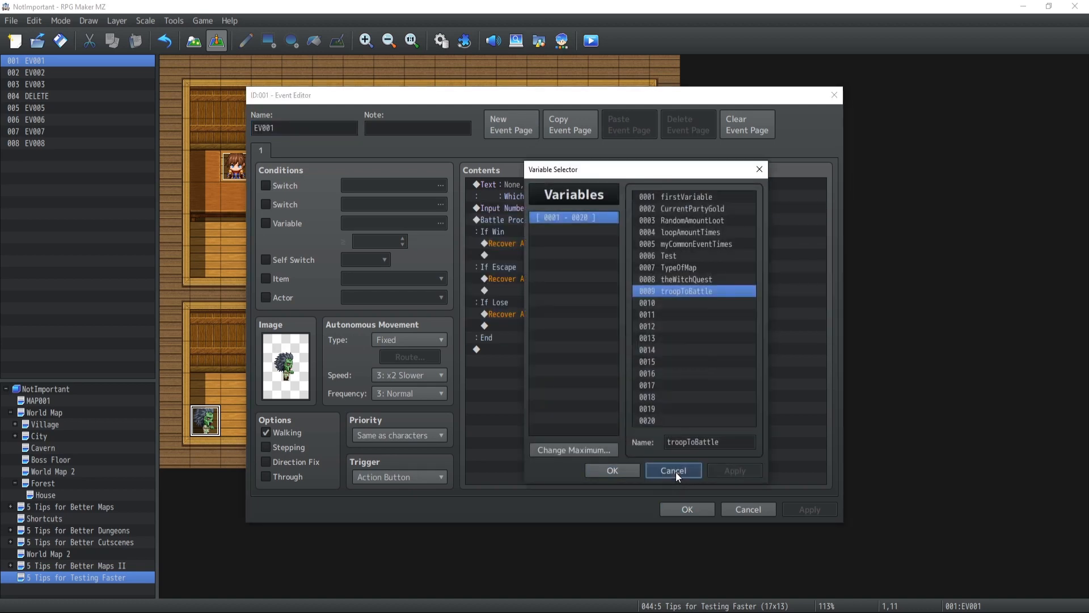
left_click(671, 469)
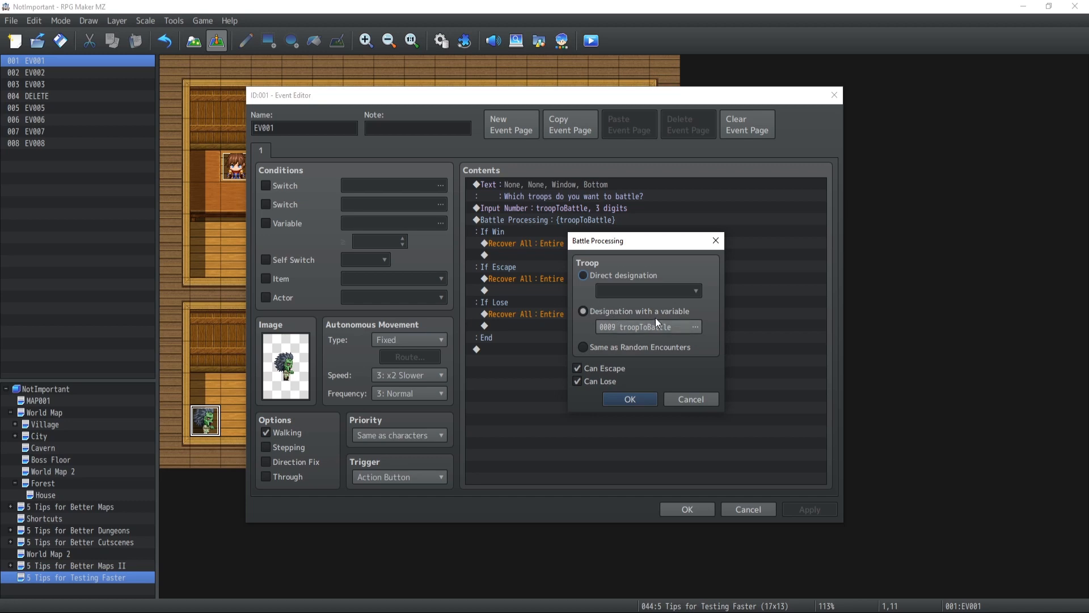
mouse_move(609, 373)
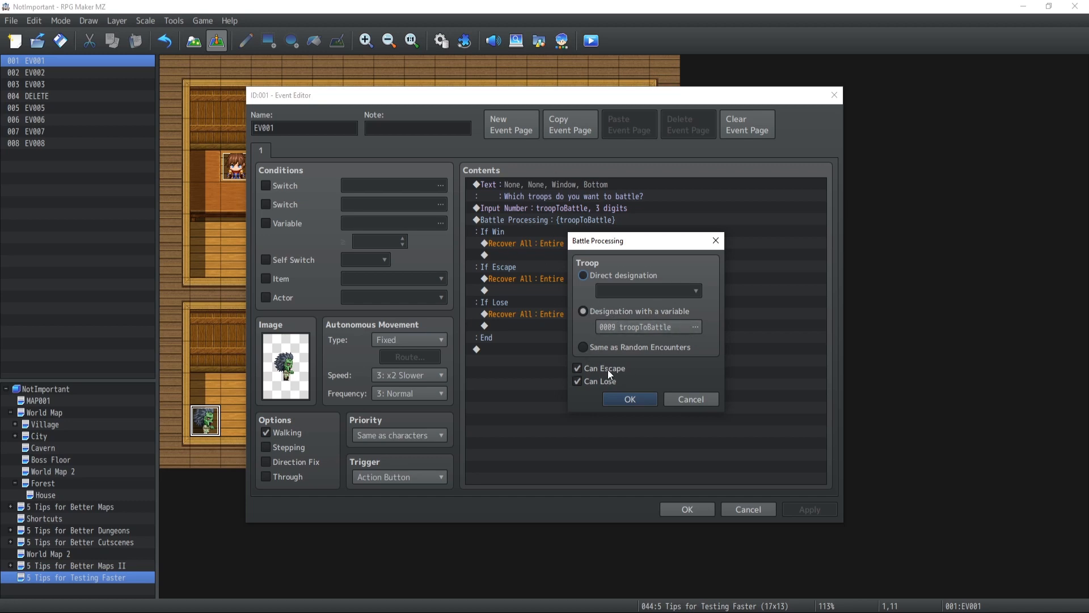
left_click(627, 398)
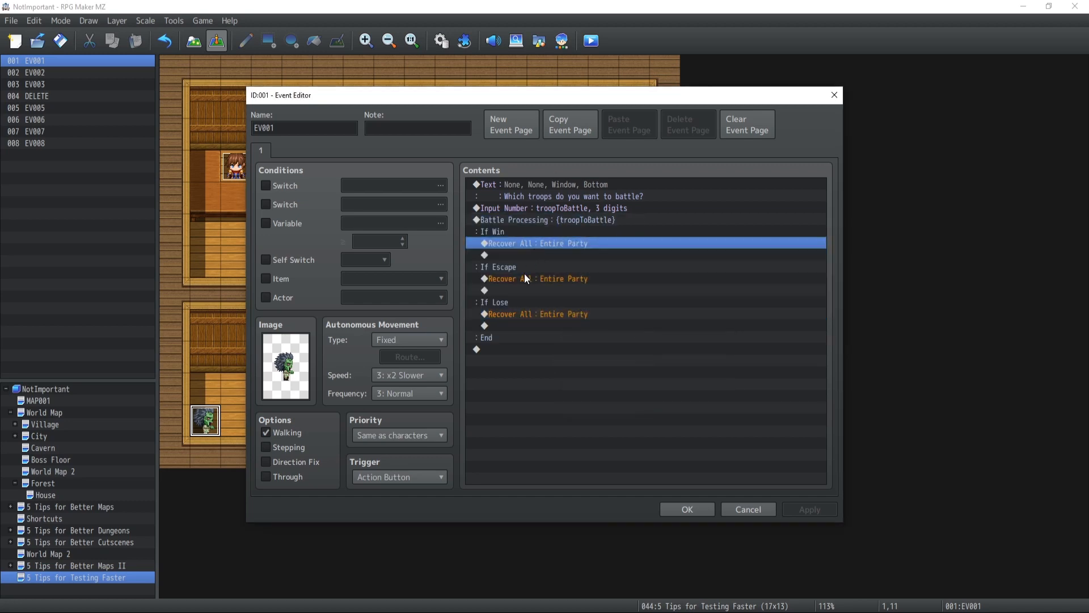
left_click(534, 313)
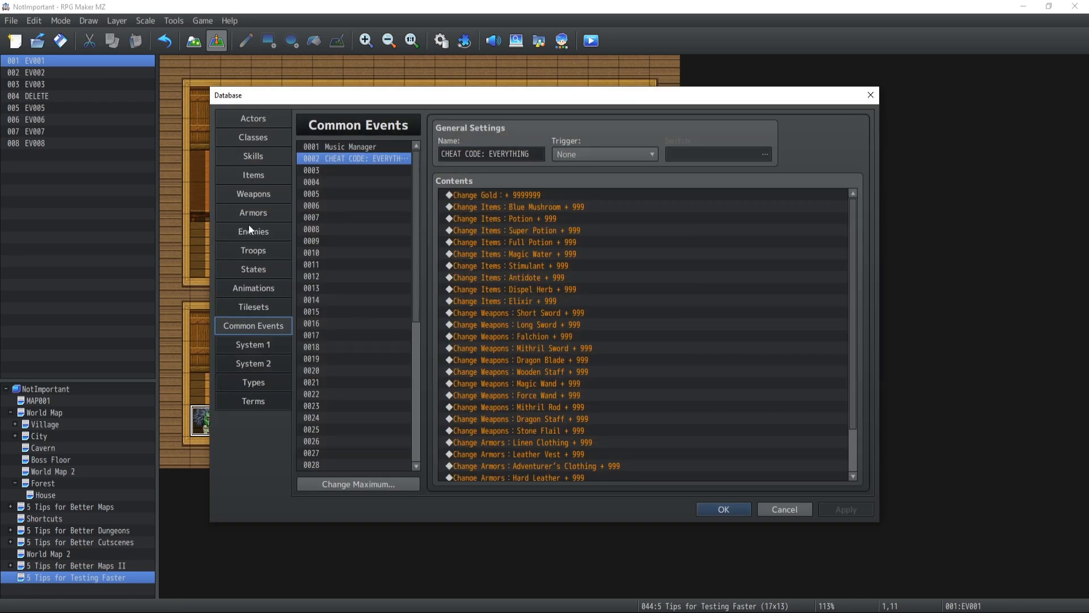
Browse the Troops list — Goblin*2, Gnome*2, Treant, FirstBoss — then cancel out of the database.
left_click(252, 250)
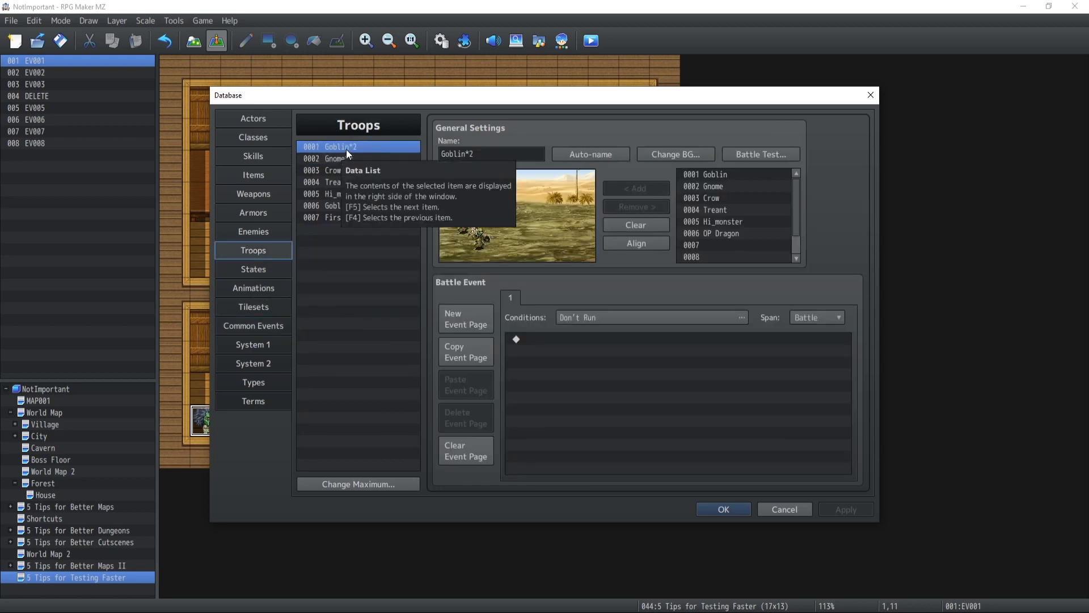
left_click(347, 159)
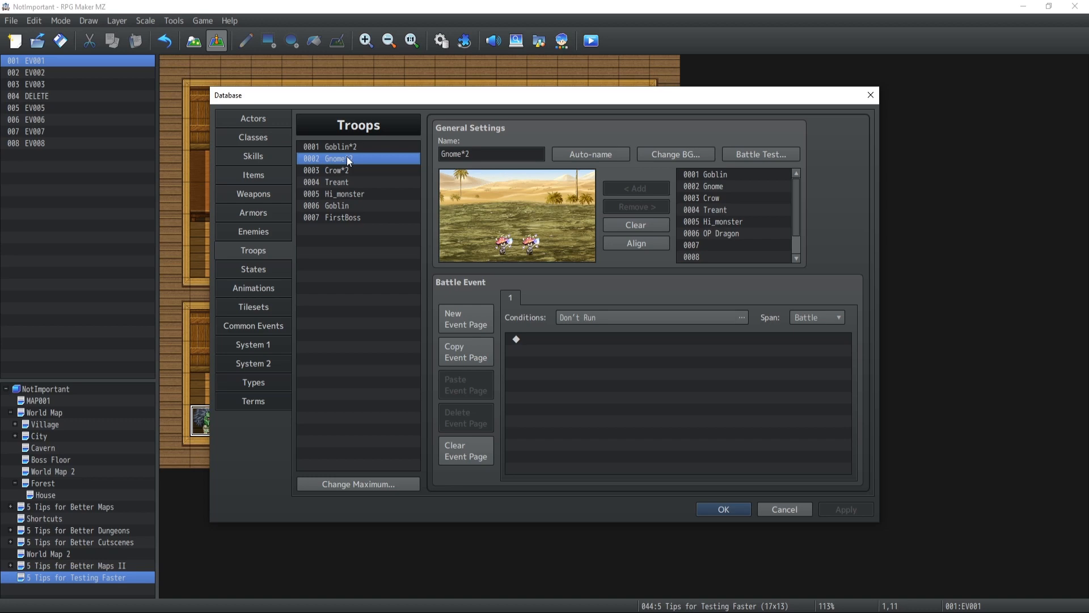
left_click(338, 181)
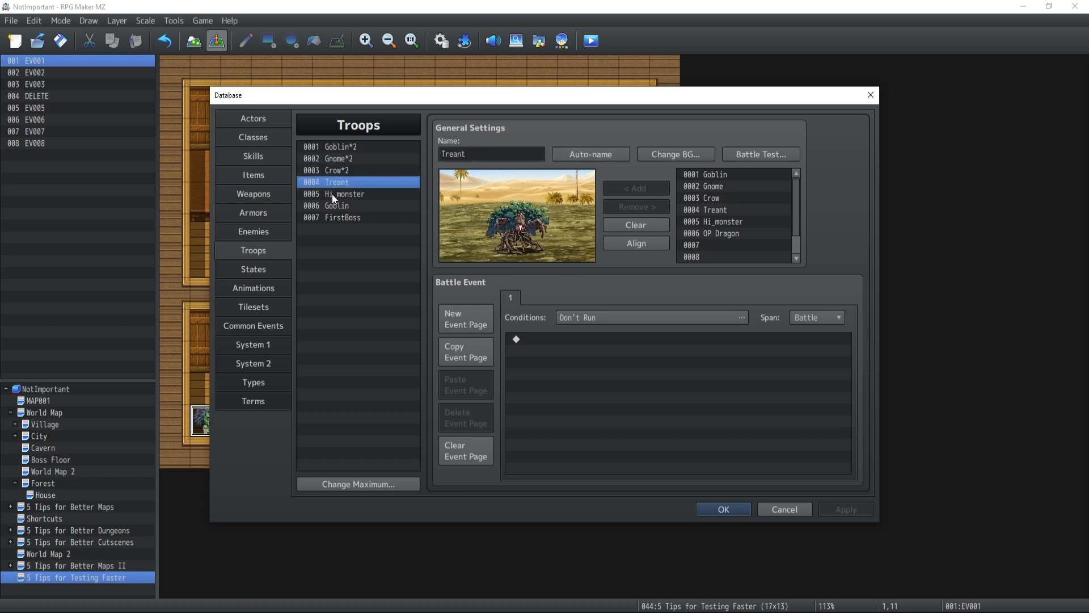
left_click(333, 147)
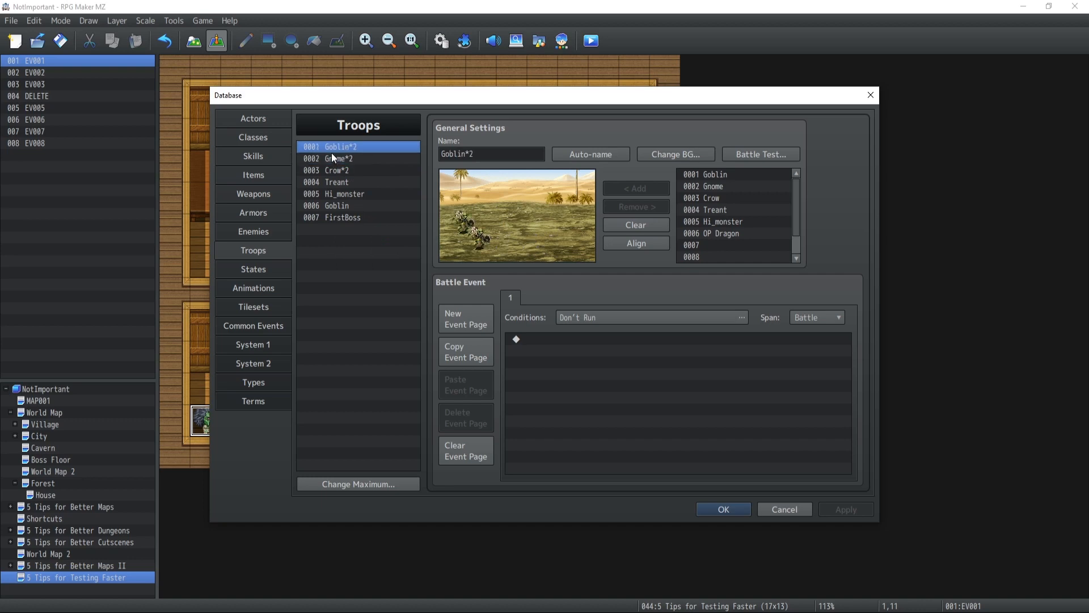
left_click(338, 159)
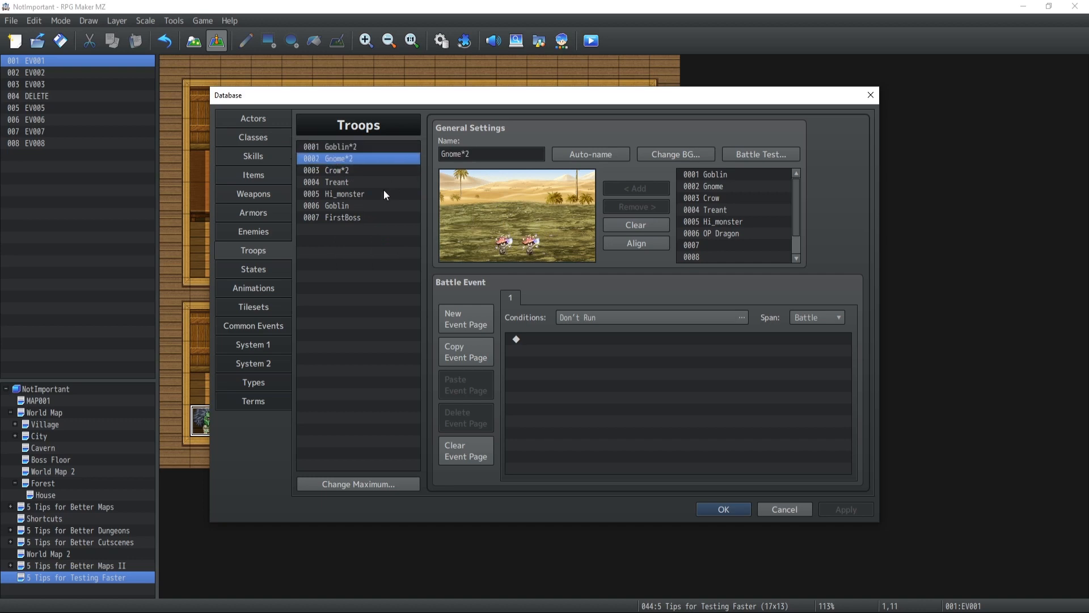
left_click(341, 218)
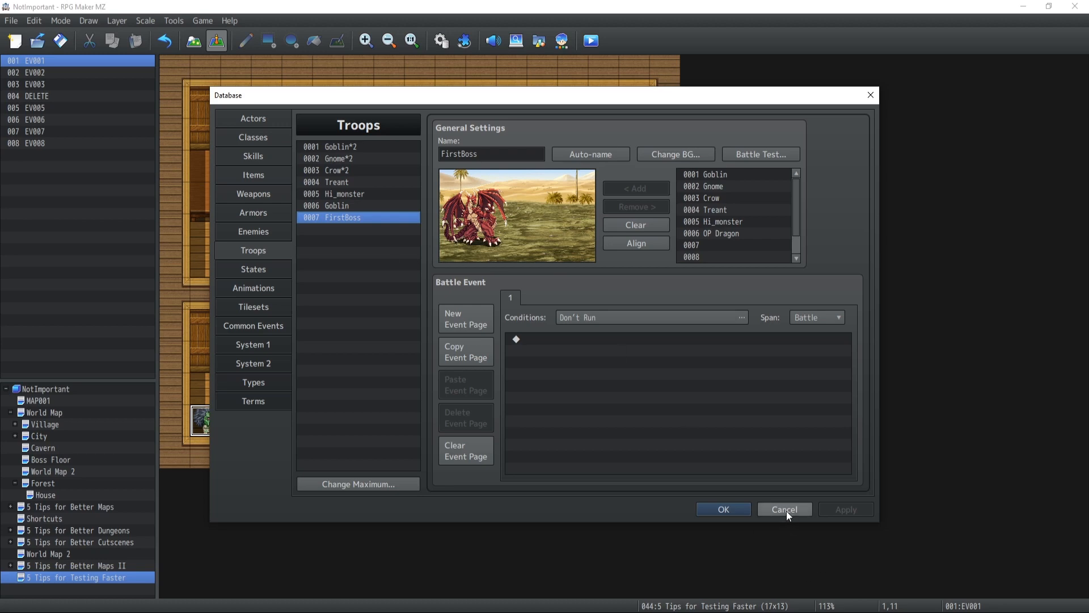
left_click(784, 508)
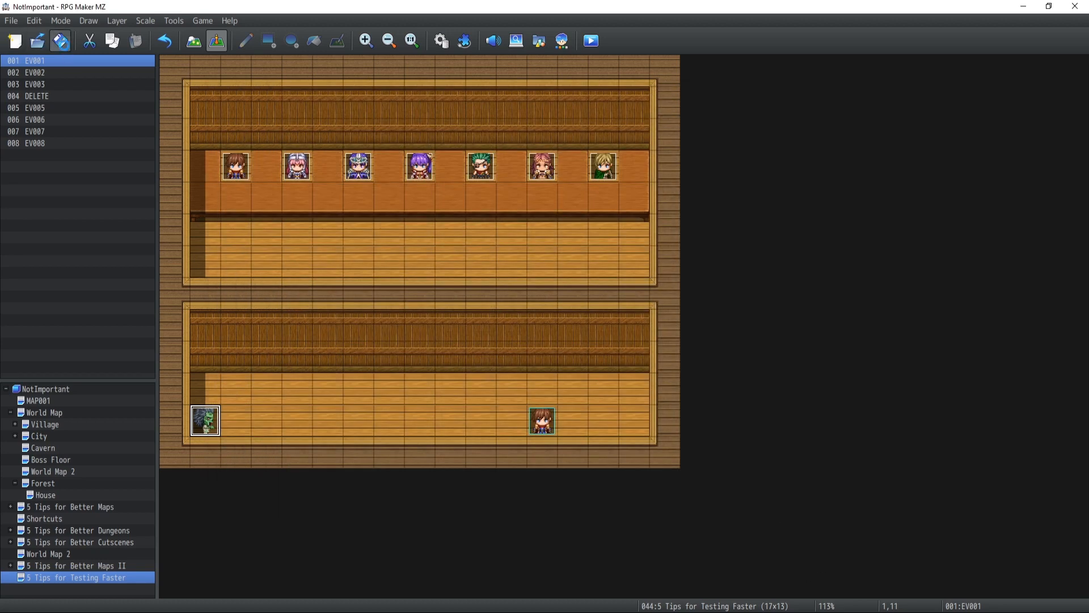
left_click(590, 40)
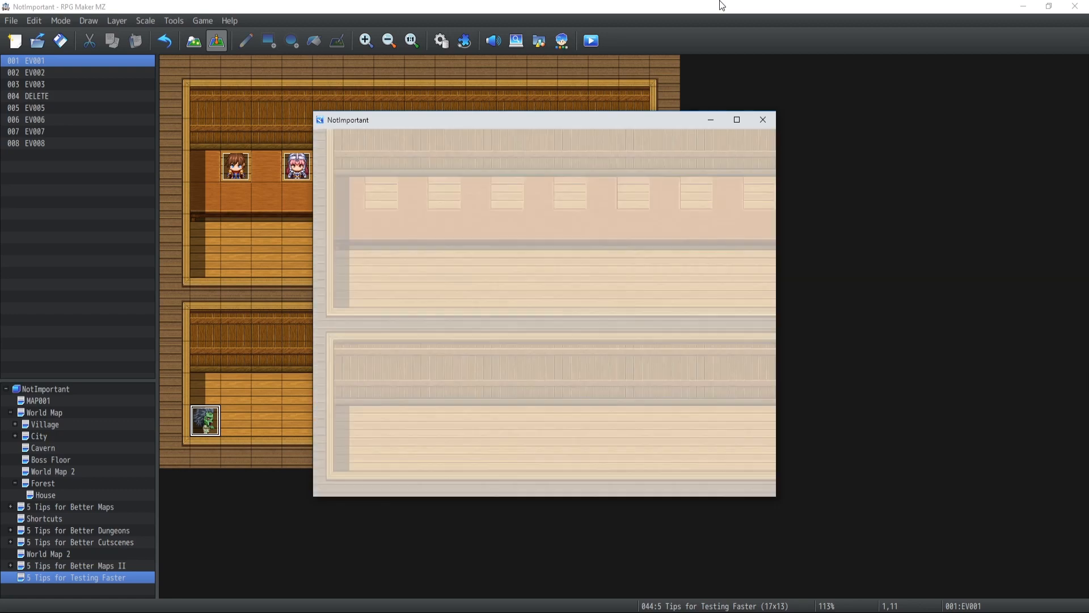
left_click(762, 119)
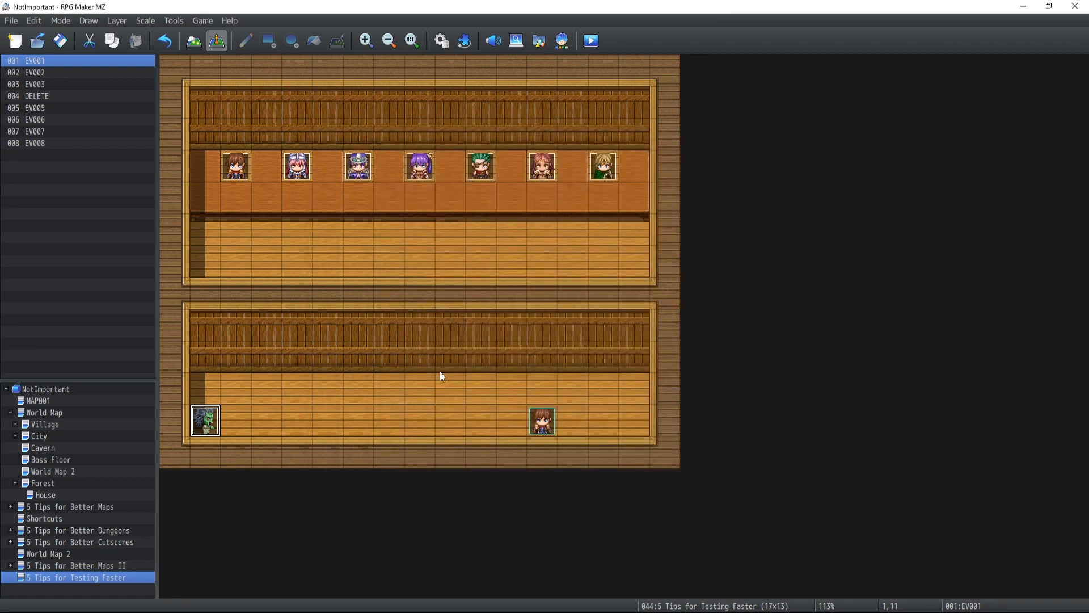
mouse_move(326, 422)
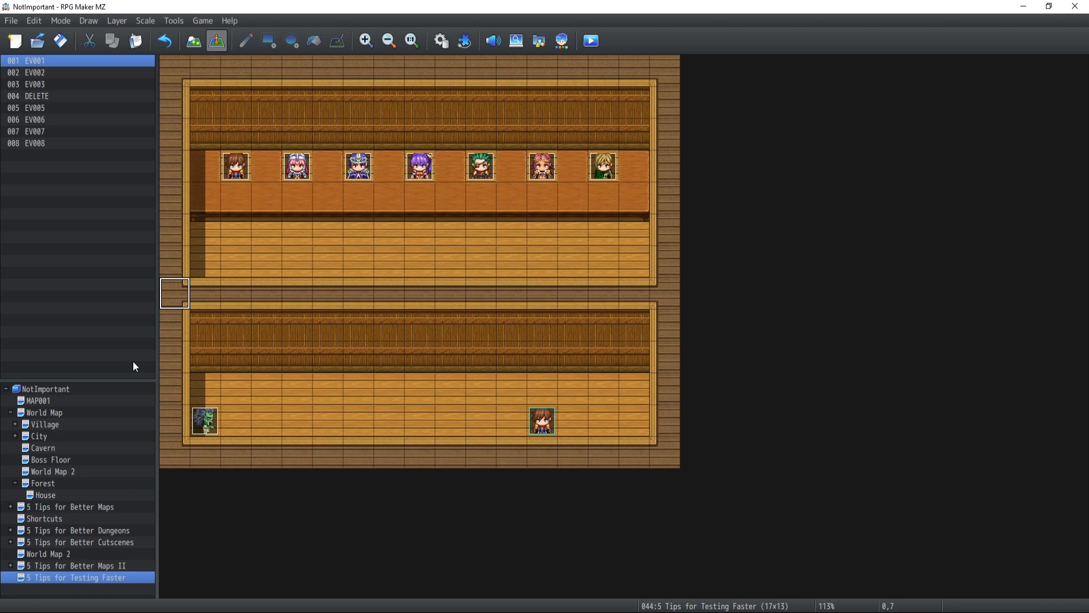
mouse_move(267, 135)
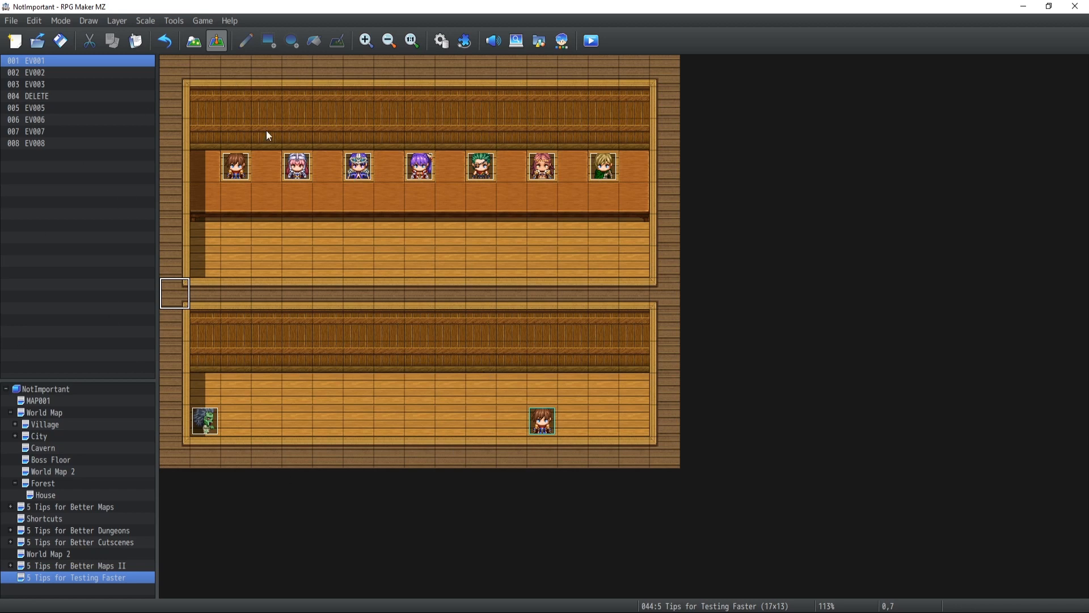
mouse_move(231, 170)
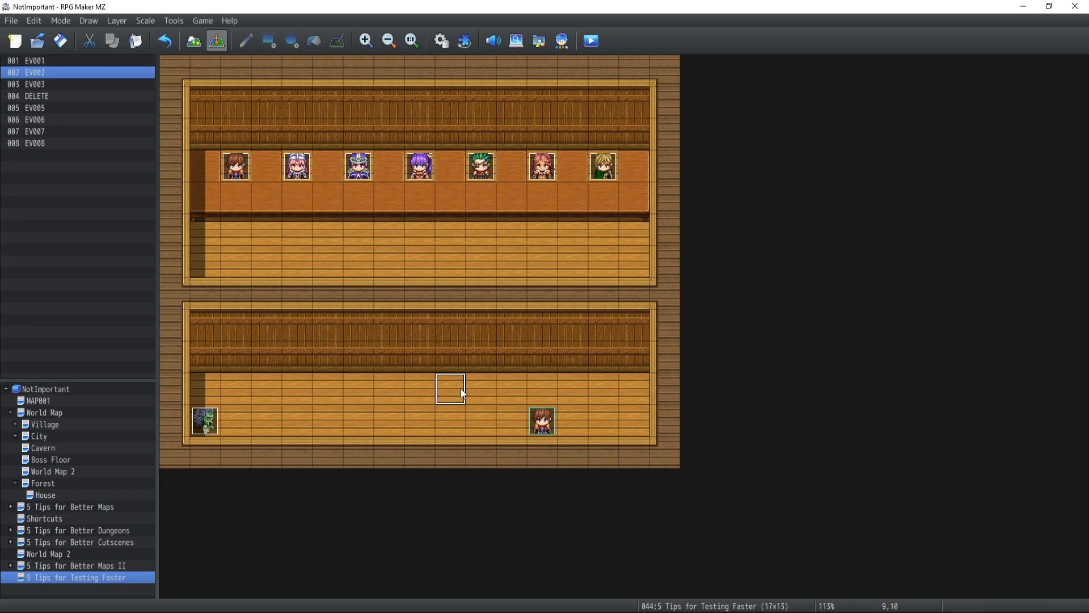
mouse_move(458, 393)
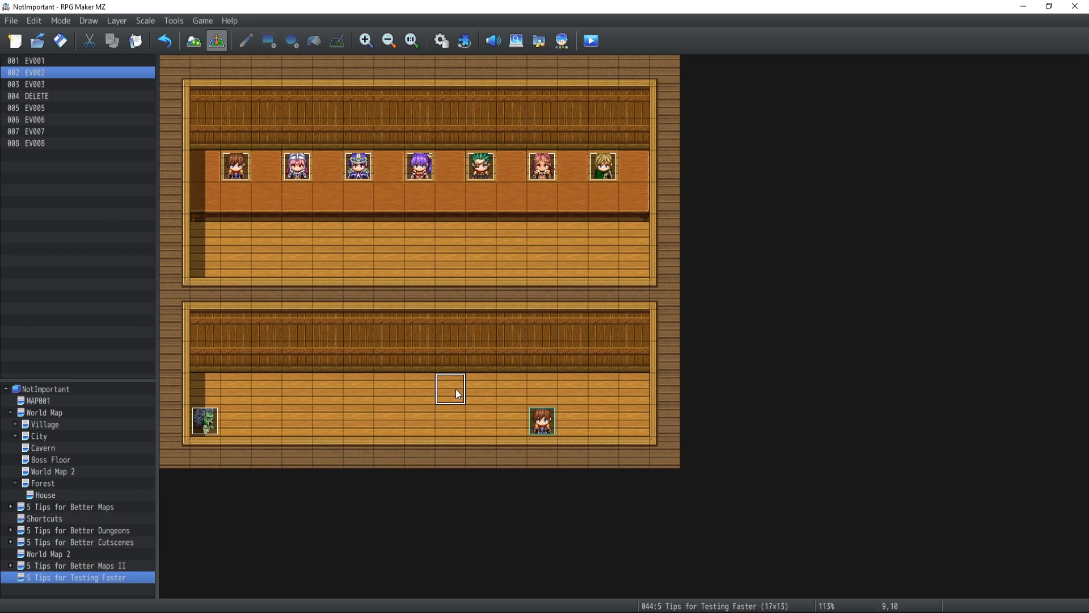
mouse_move(66, 530)
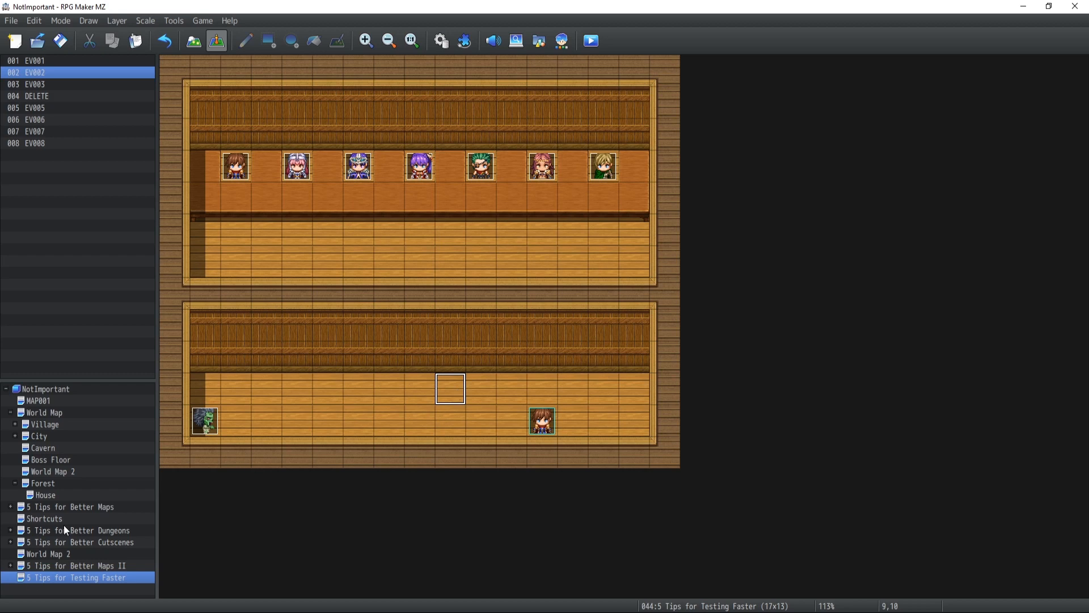